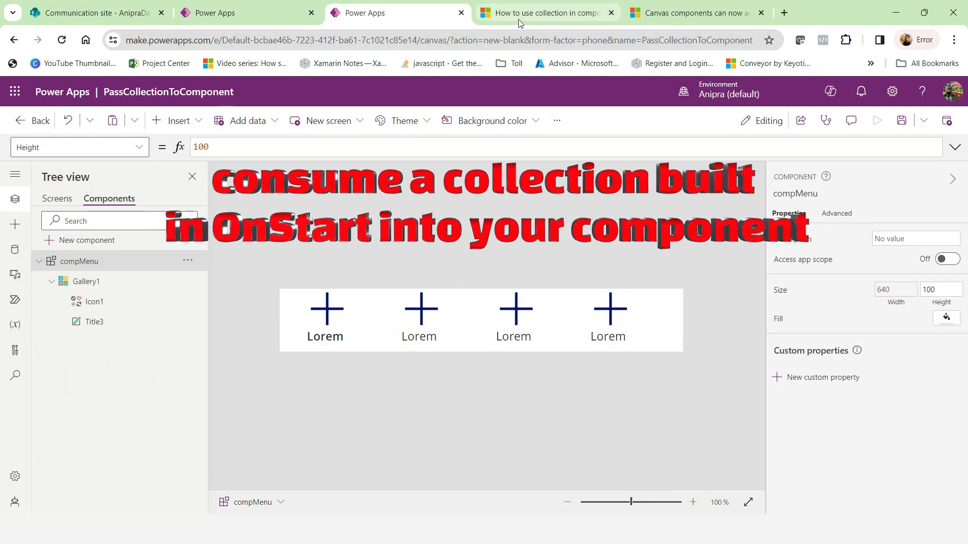
- Consult the forum thread about using collections inside components, enlarging its screenshot
left_click(545, 13)
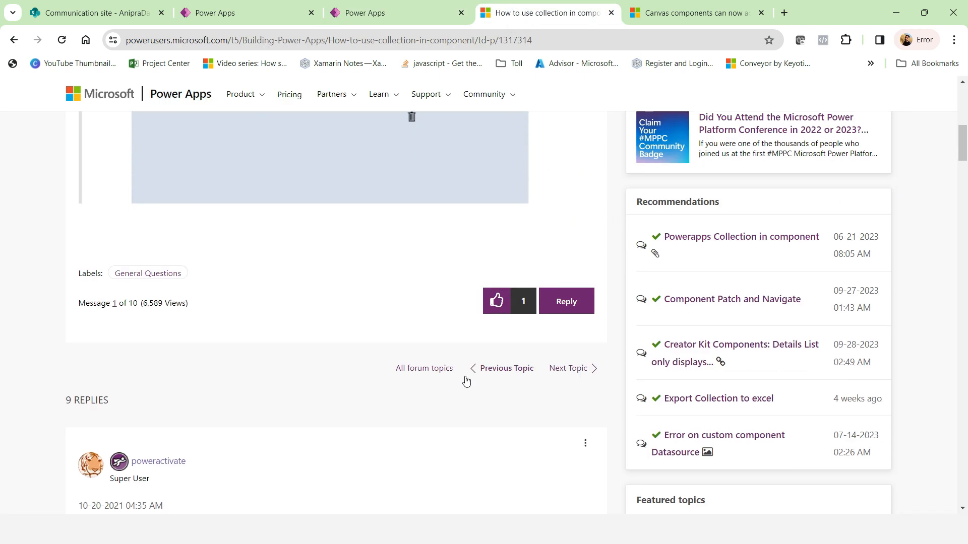
scroll("down", 3)
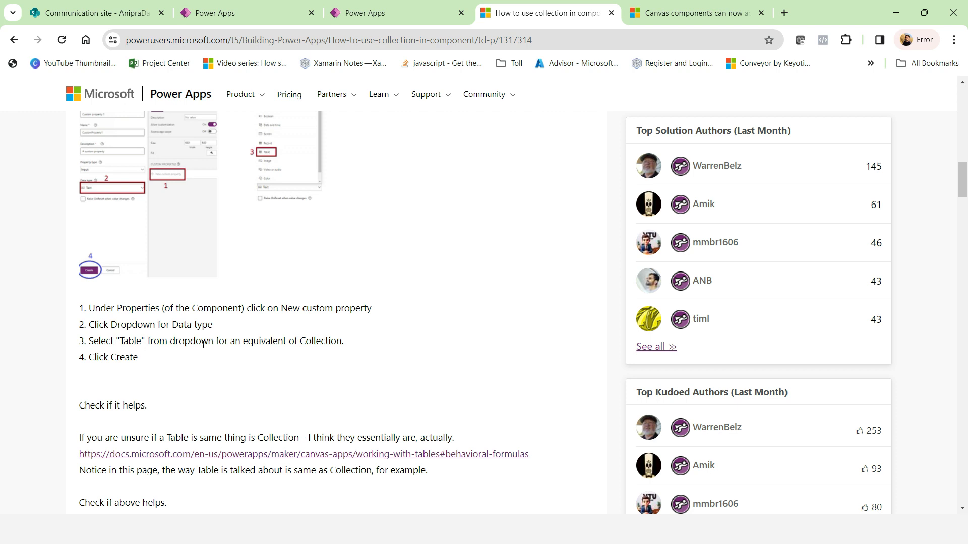
mouse_move(209, 201)
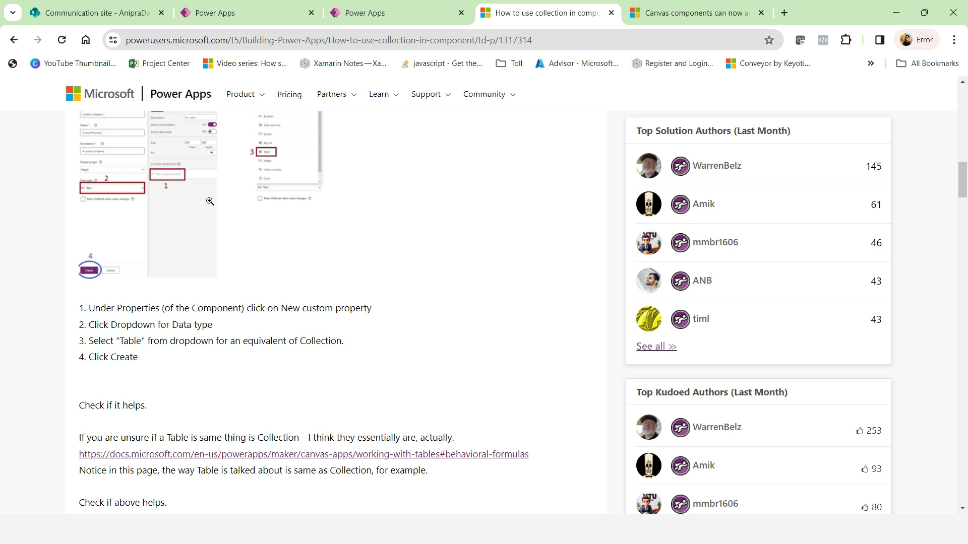
left_click(210, 202)
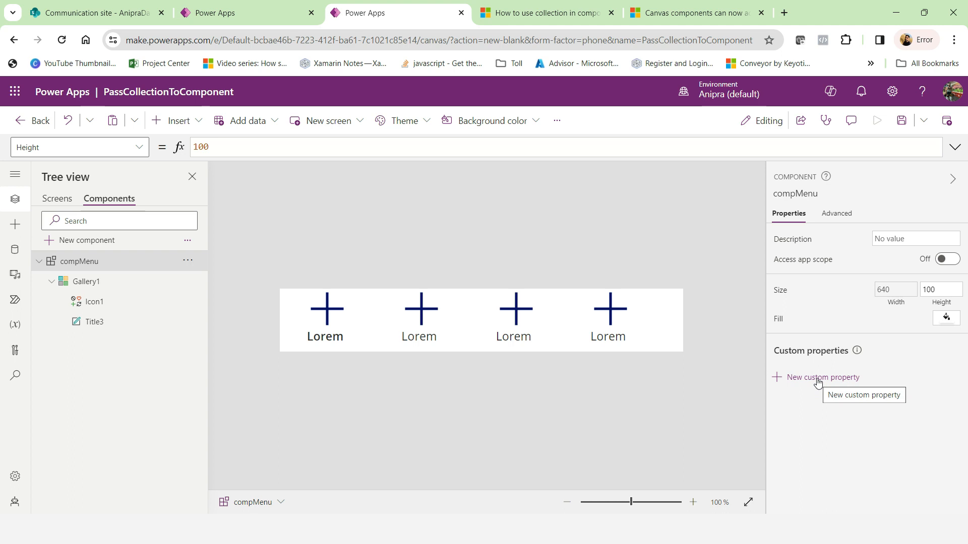
mouse_move(275, 217)
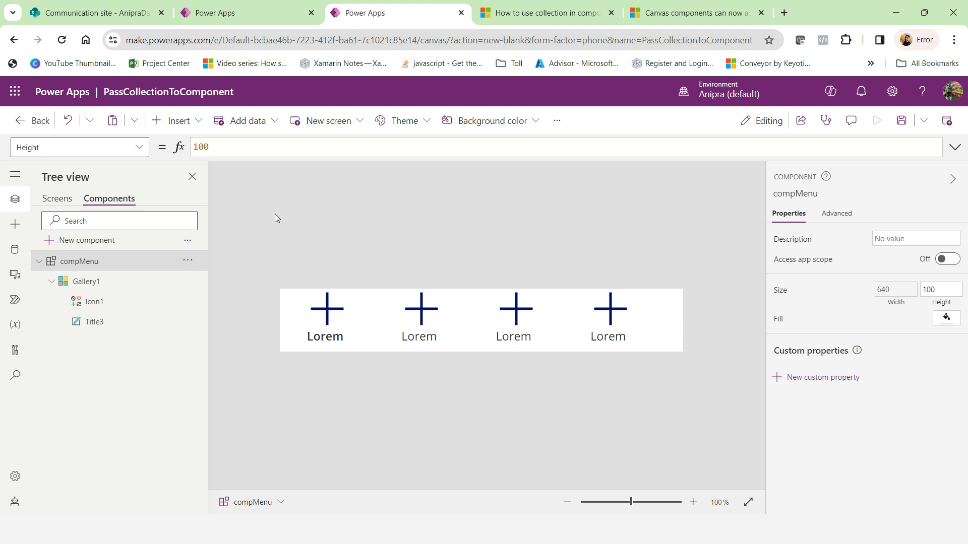
- Inspect the menu gallery's icon and title, then read the App OnStart collNavigation formula
left_click(86, 282)
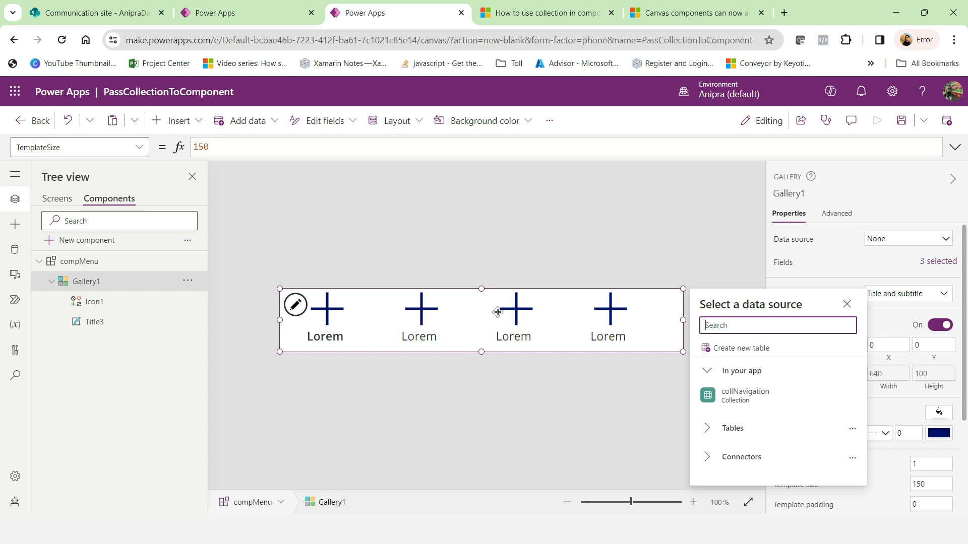
left_click(95, 303)
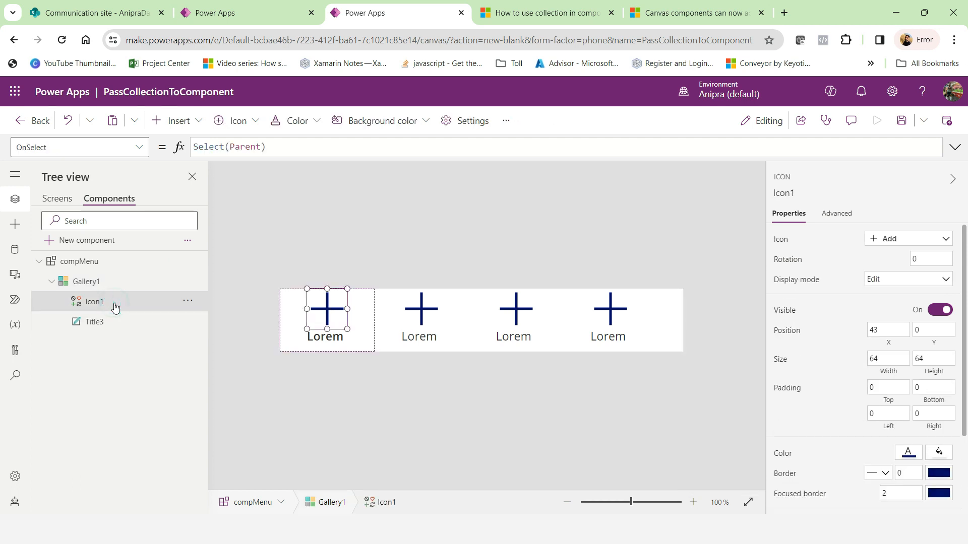
mouse_move(117, 325)
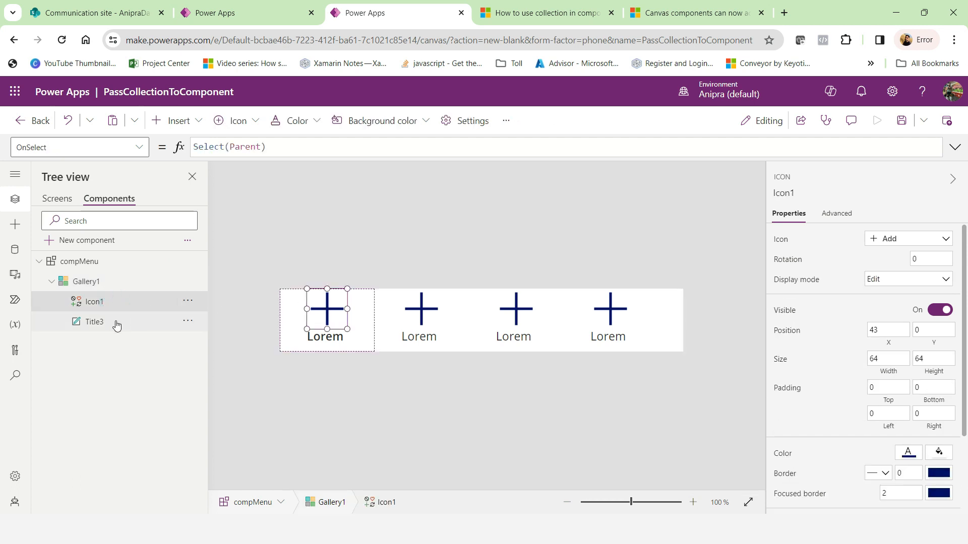
left_click(94, 323)
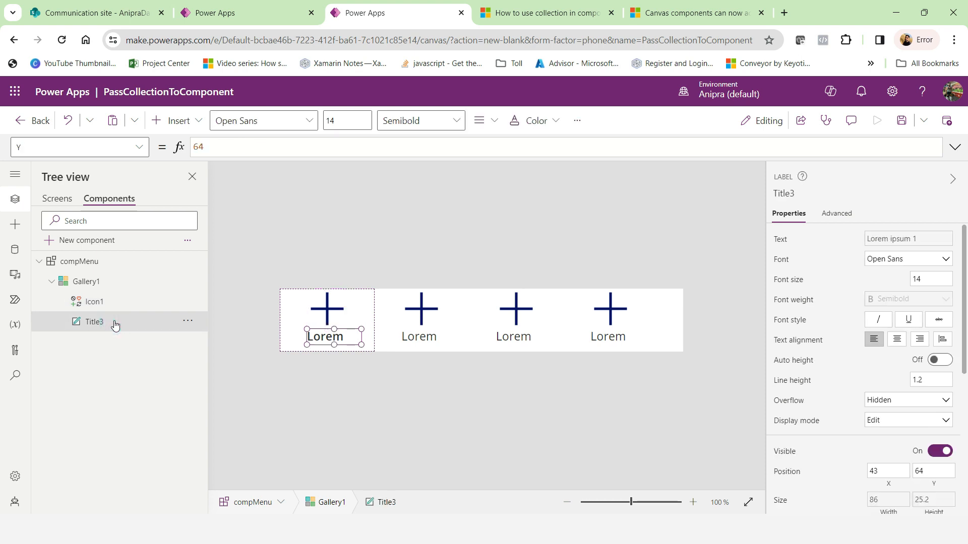
left_click(56, 199)
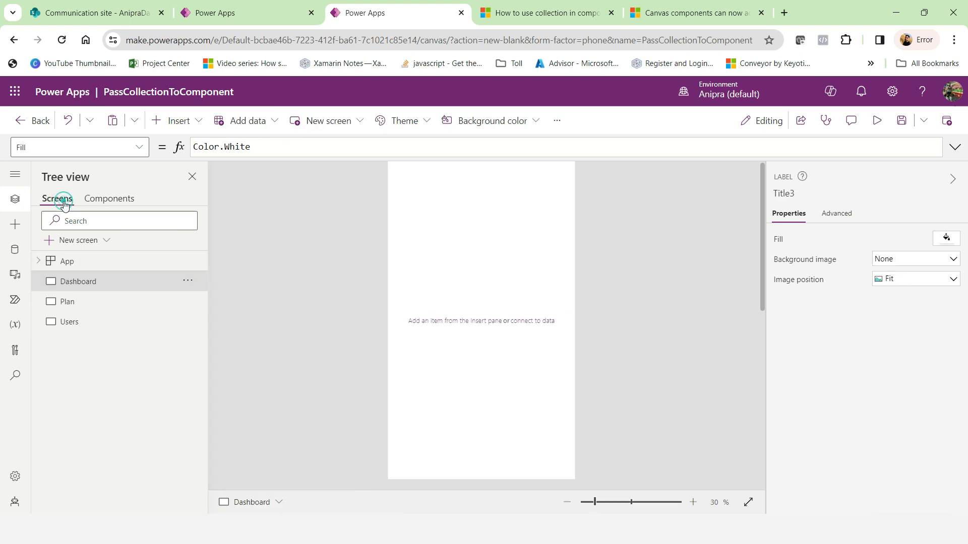
left_click(67, 261)
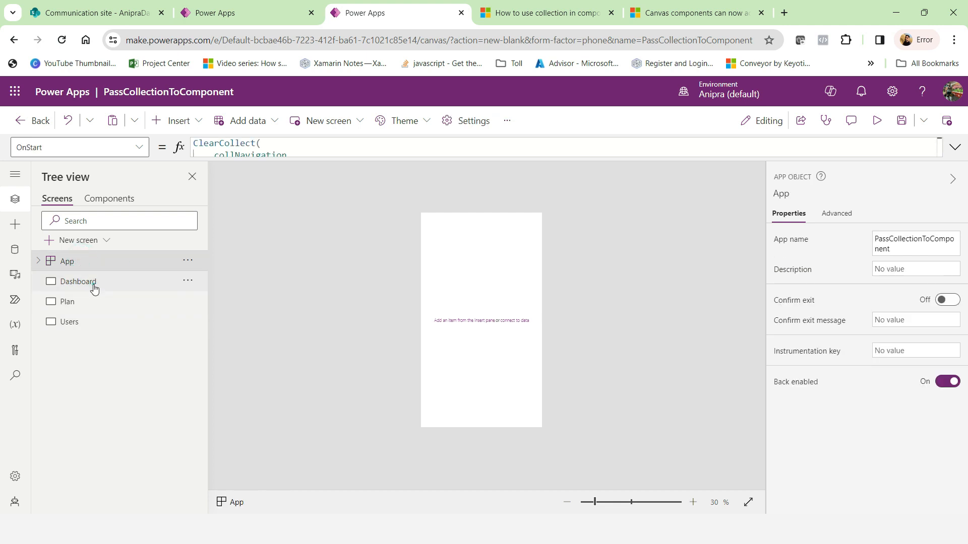
left_click(66, 301)
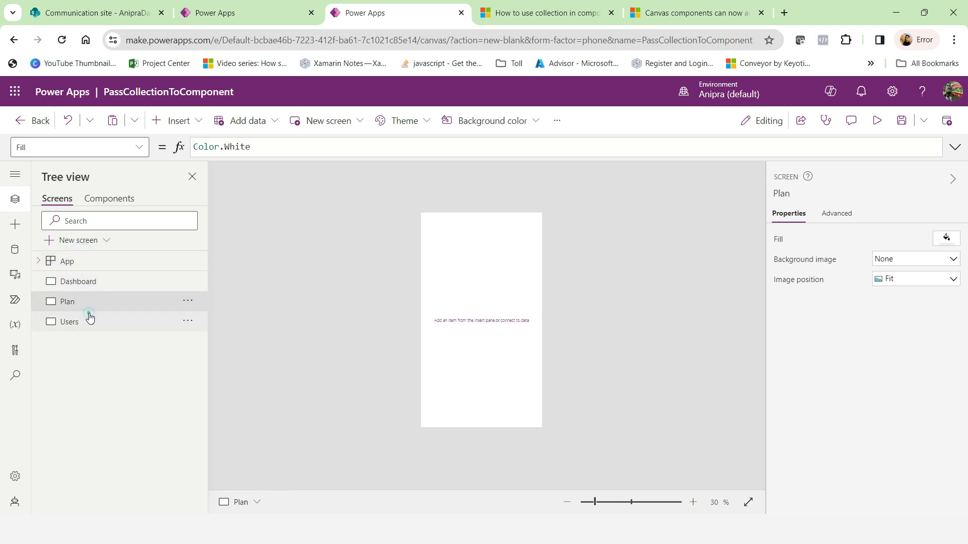
left_click(66, 261)
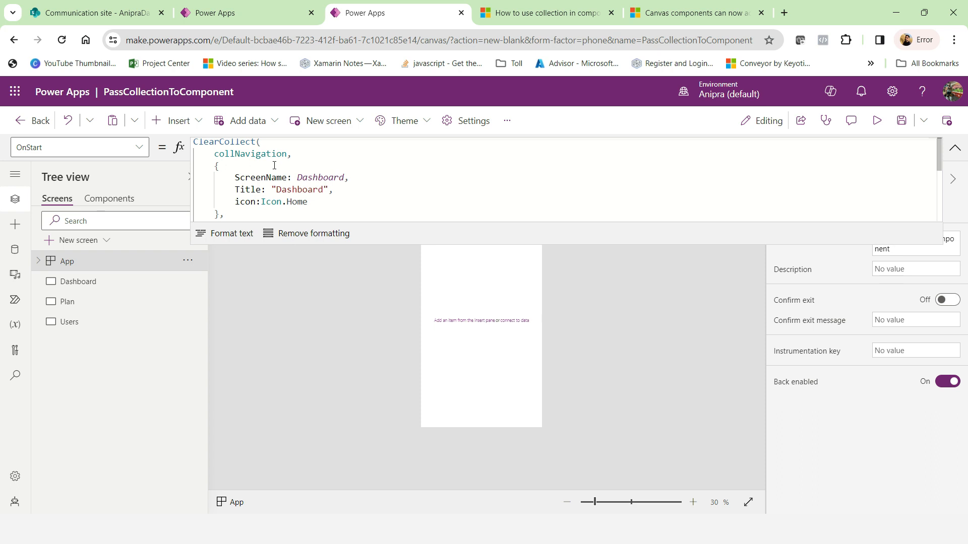
scroll("down", 3)
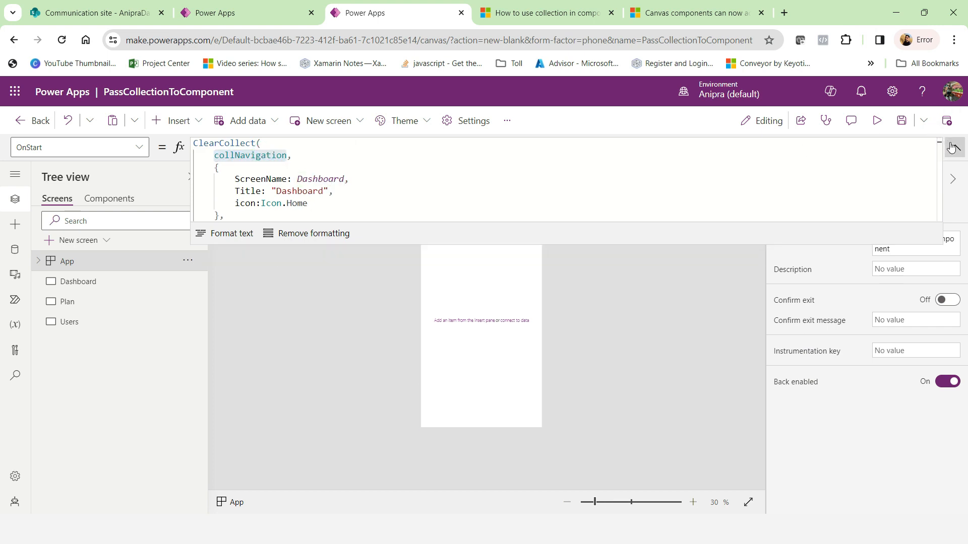
left_click(109, 198)
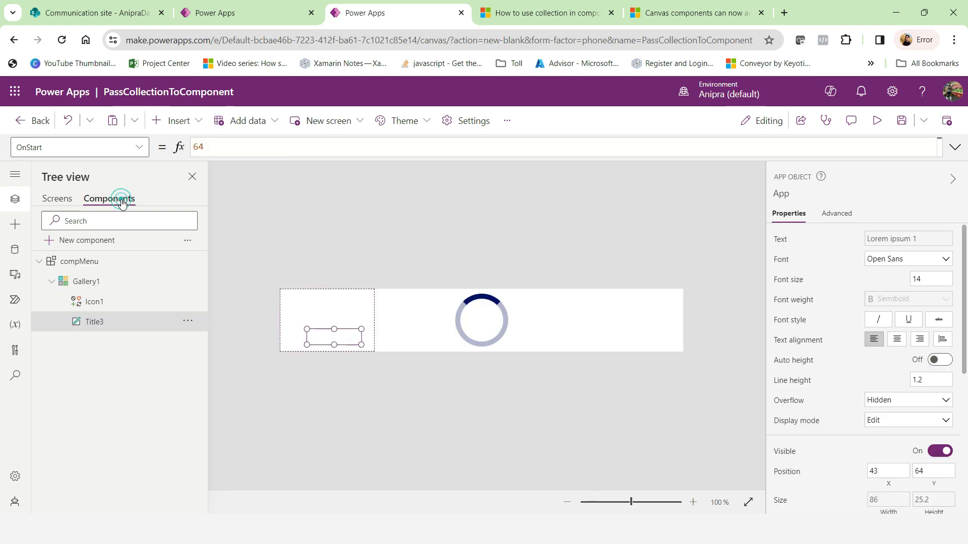
- Set Gallery1's data source in compMenu to the collNavigation collection
left_click(87, 281)
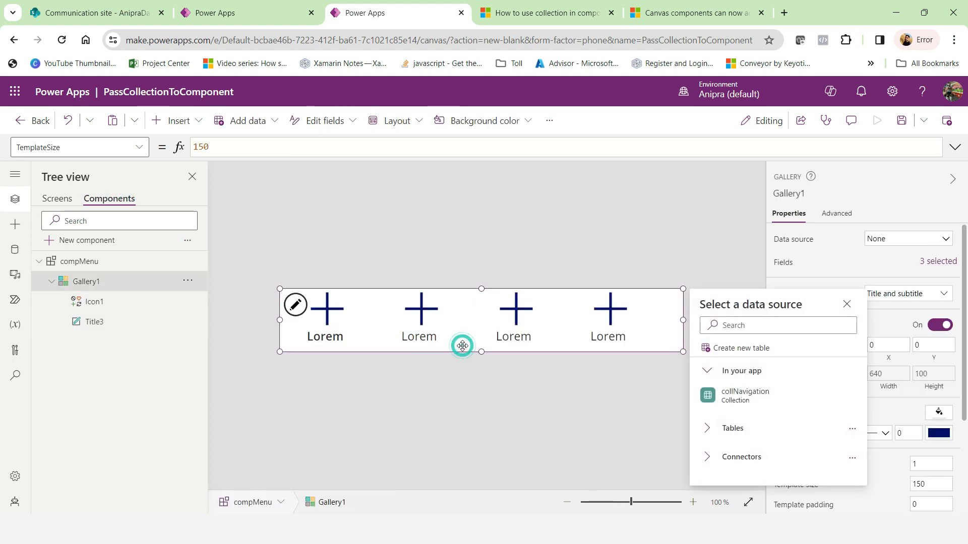
left_click(907, 238)
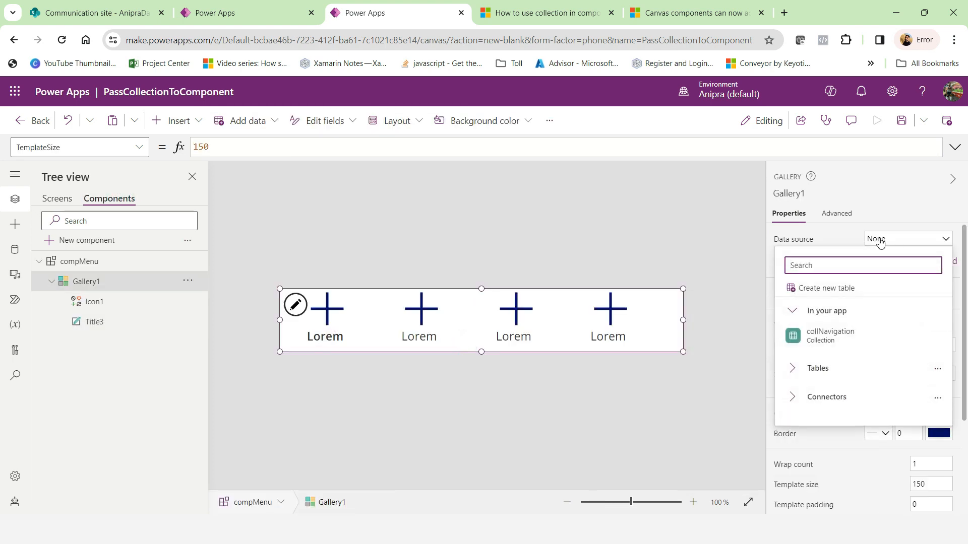
left_click(830, 336)
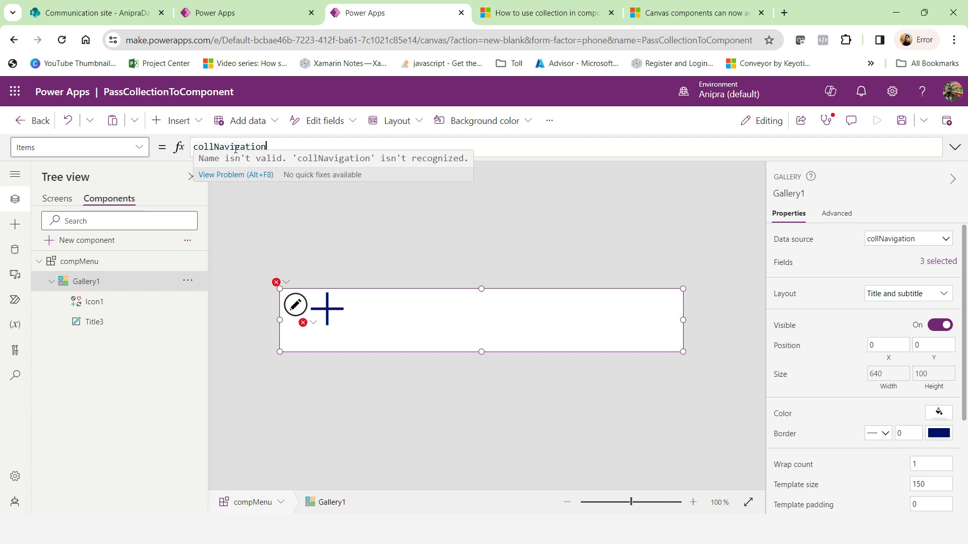
mouse_move(190, 259)
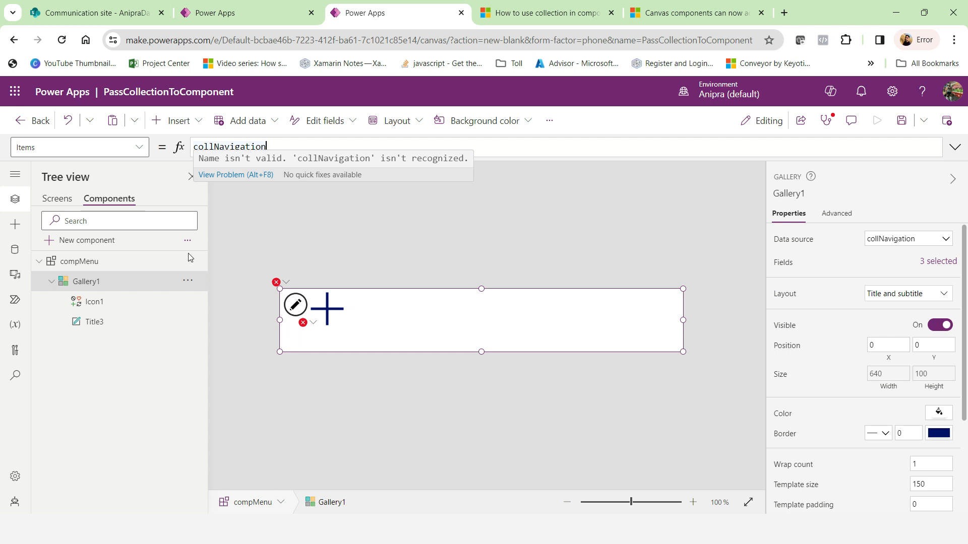
left_click(186, 261)
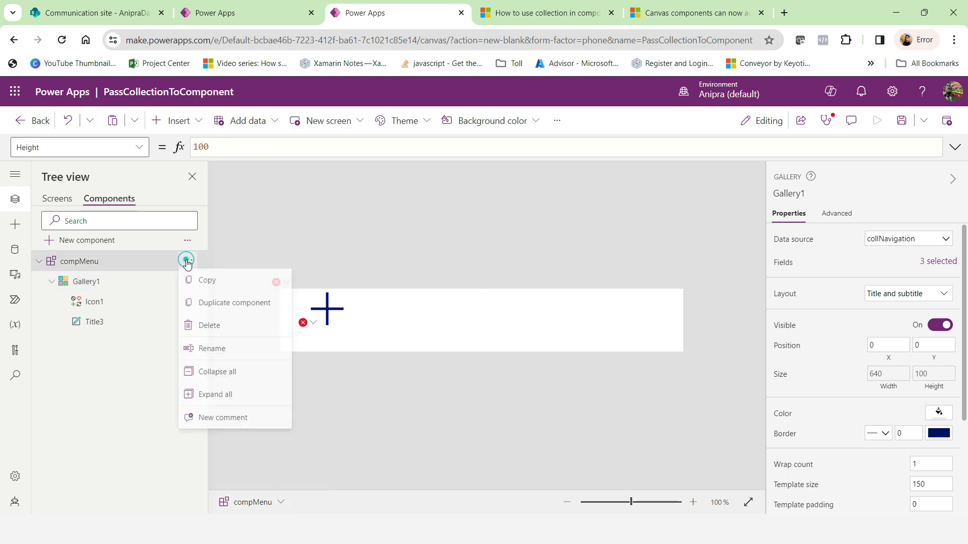
- Turn on Access app scope for compMenu so Gallery1 resolves collNavigation's three items
left_click(78, 261)
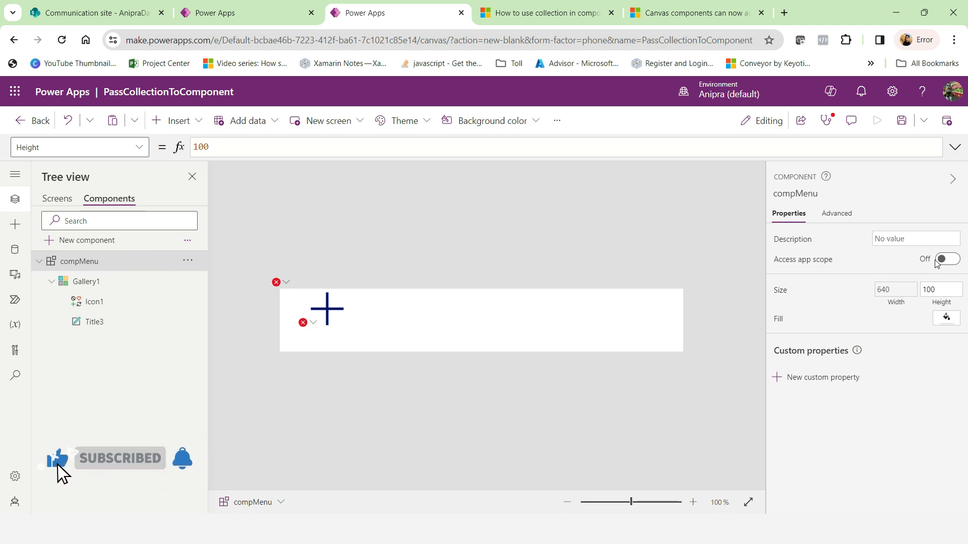
left_click(948, 259)
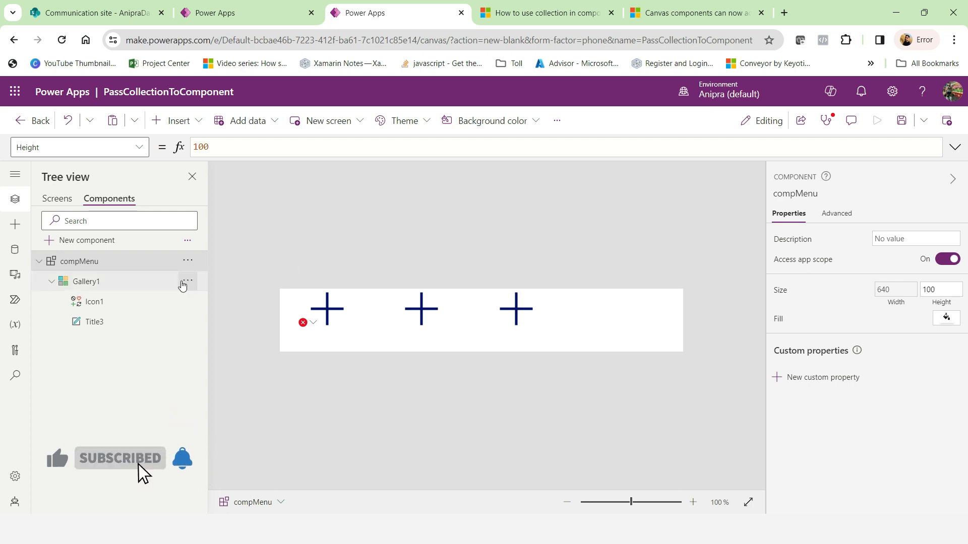
left_click(86, 282)
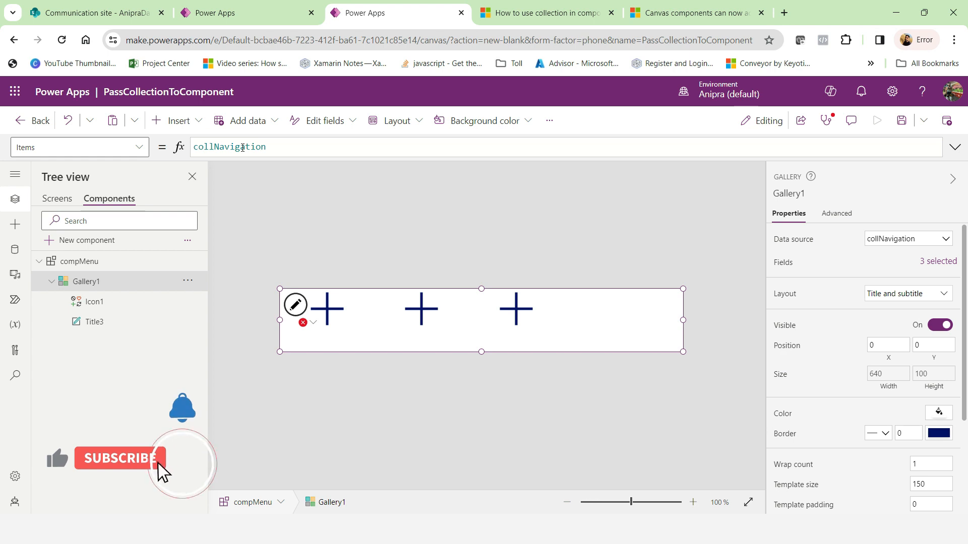
- Bind Title3's Text to ThisItem.Title and Icon1's Icon to ThisItem.icon
left_click(303, 323)
type("ThisItem.")
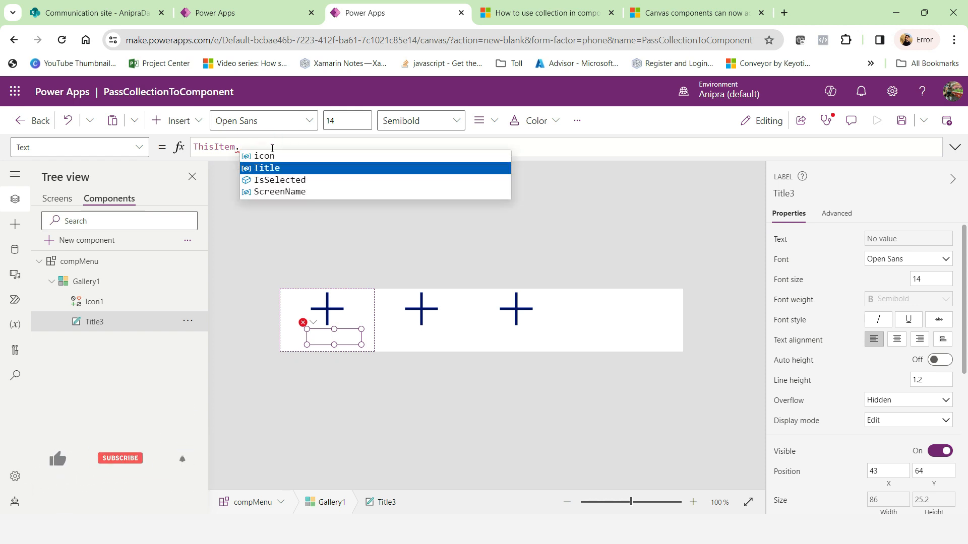
left_click(268, 167)
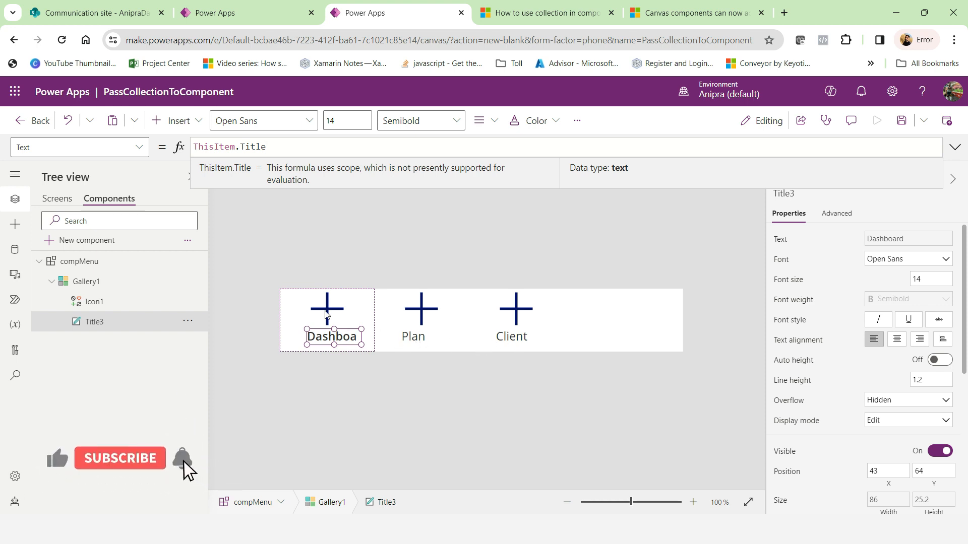
left_click(95, 302)
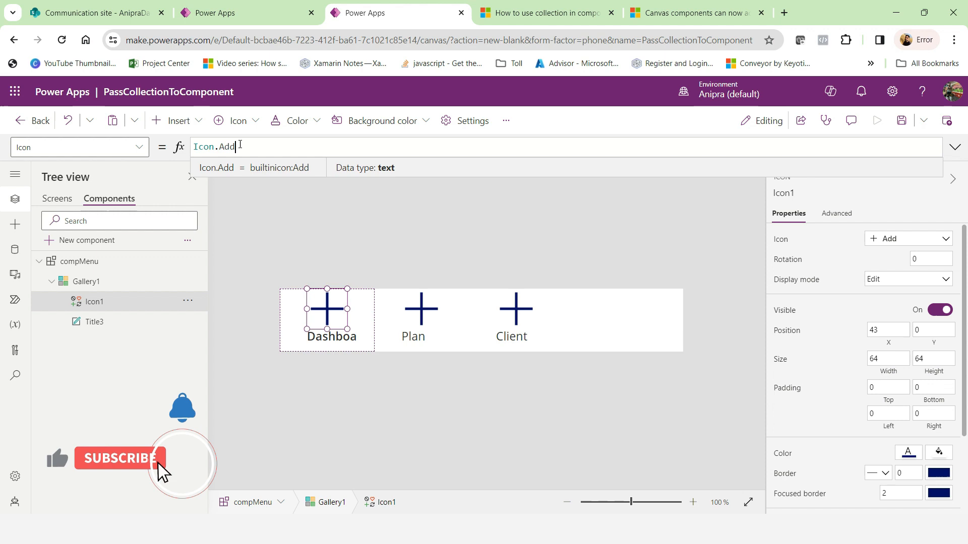
type("ThisItem")
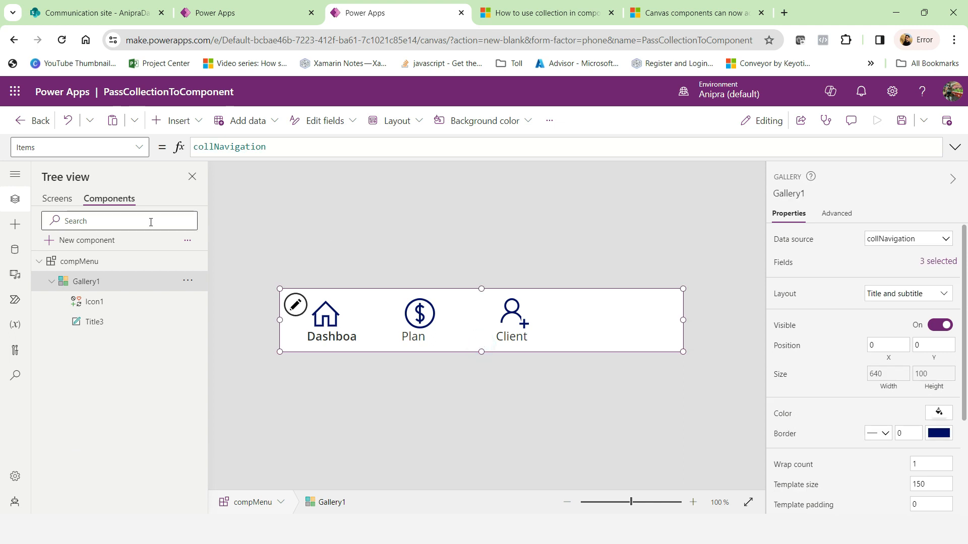
left_click(57, 199)
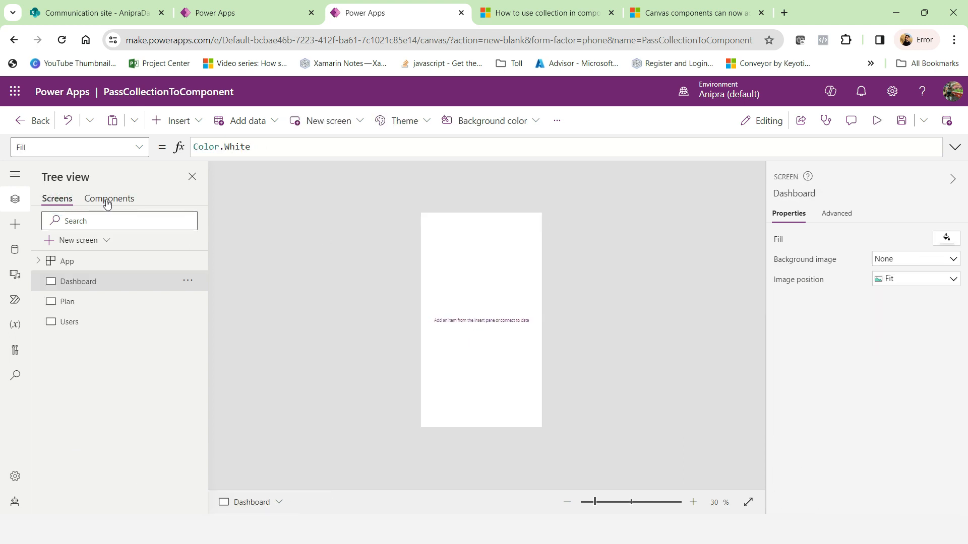
- Return to the Components tab and select the icon gallery inside compMenu
left_click(109, 198)
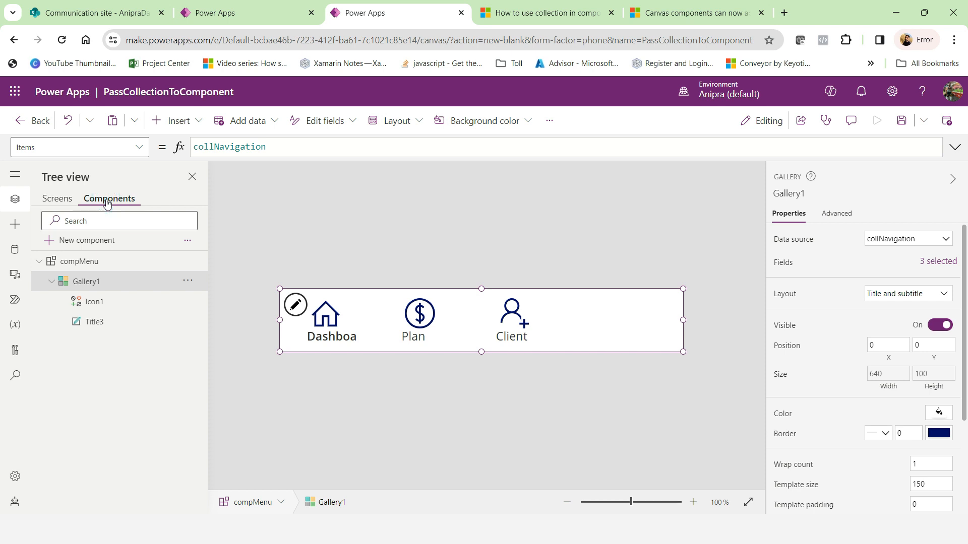
left_click(57, 199)
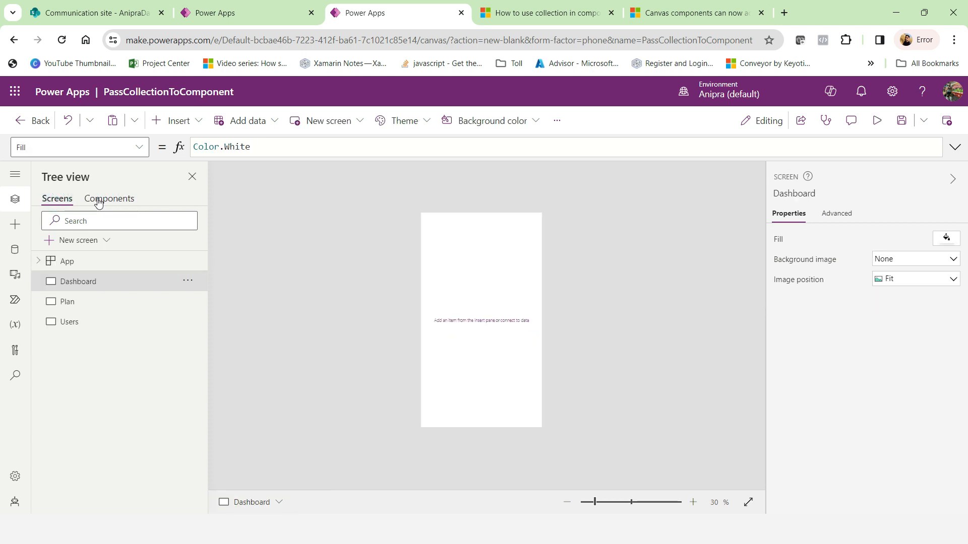
left_click(109, 199)
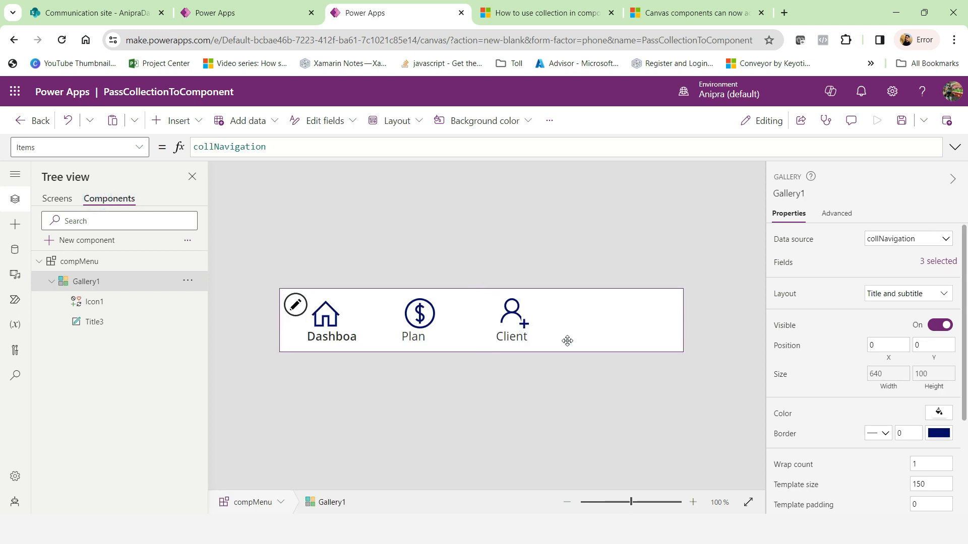
left_click(566, 341)
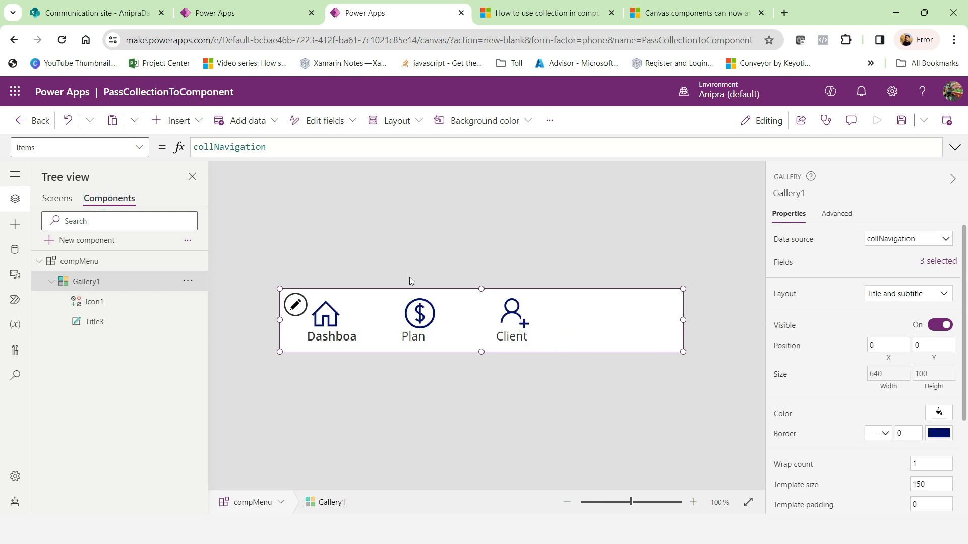
mouse_move(476, 309)
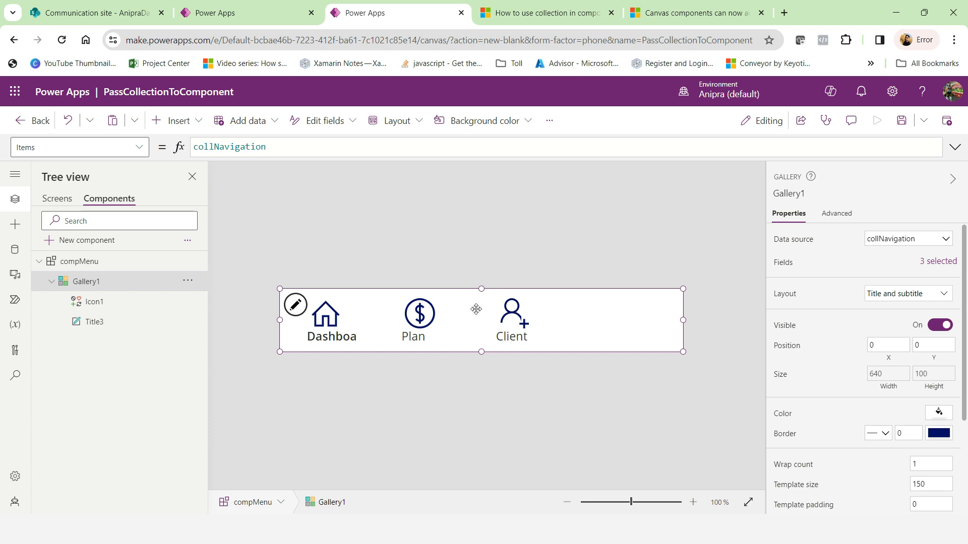
mouse_move(478, 327)
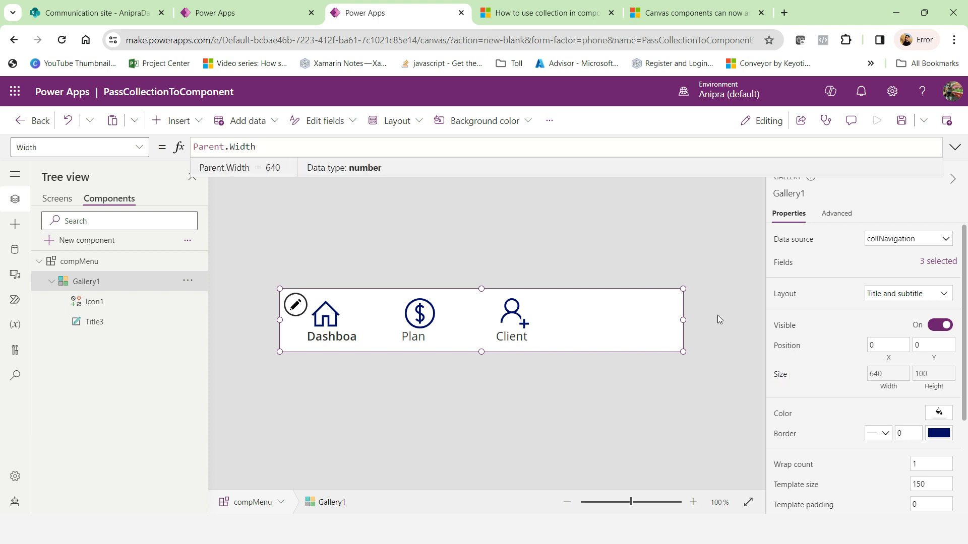
- Set TemplateSize to Parent.Width/CountRows(collNavigation) so the three items spread evenly
scroll("down", 3)
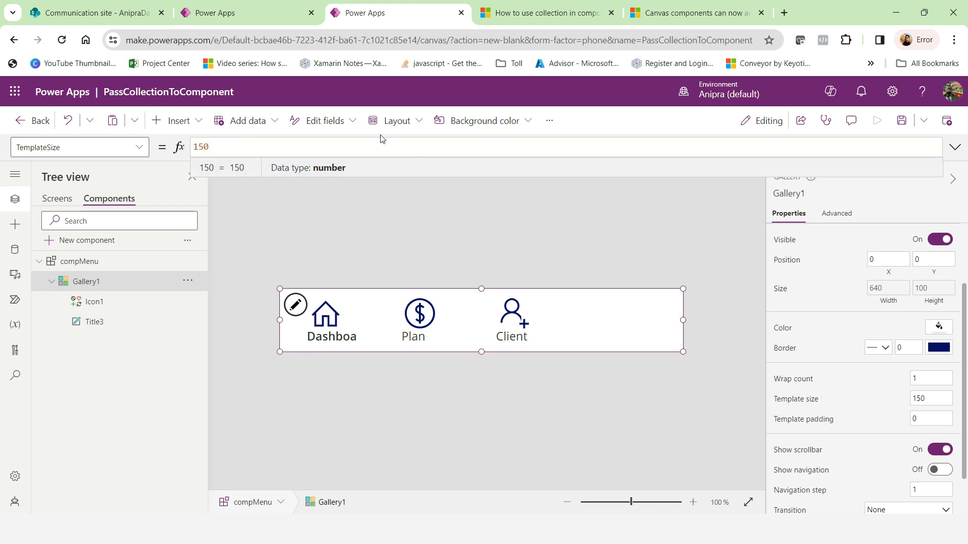
type("parent.Width")
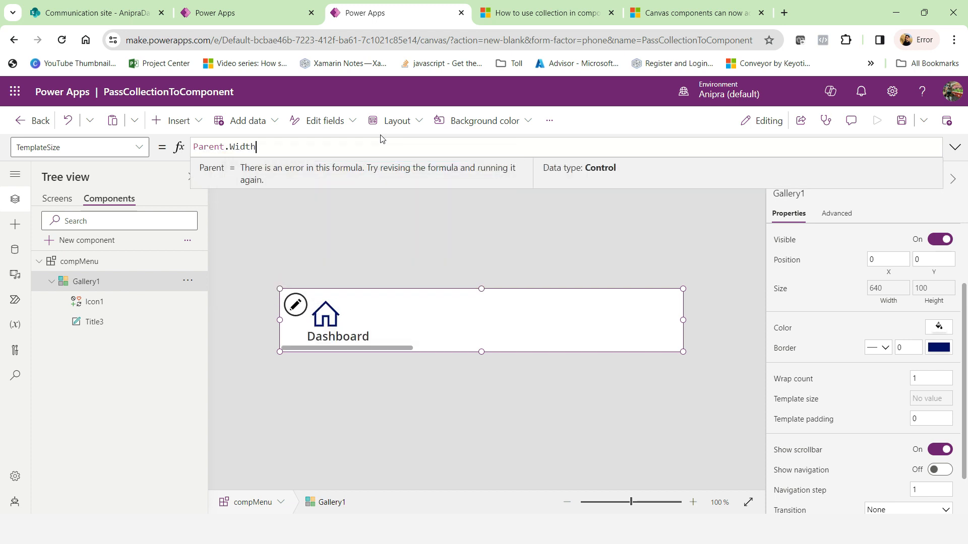
type("/")
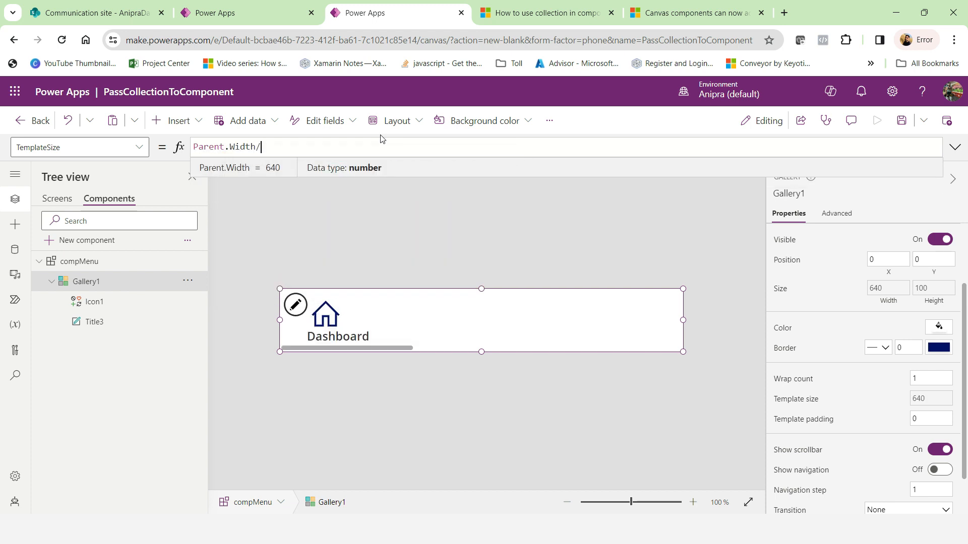
type("countr")
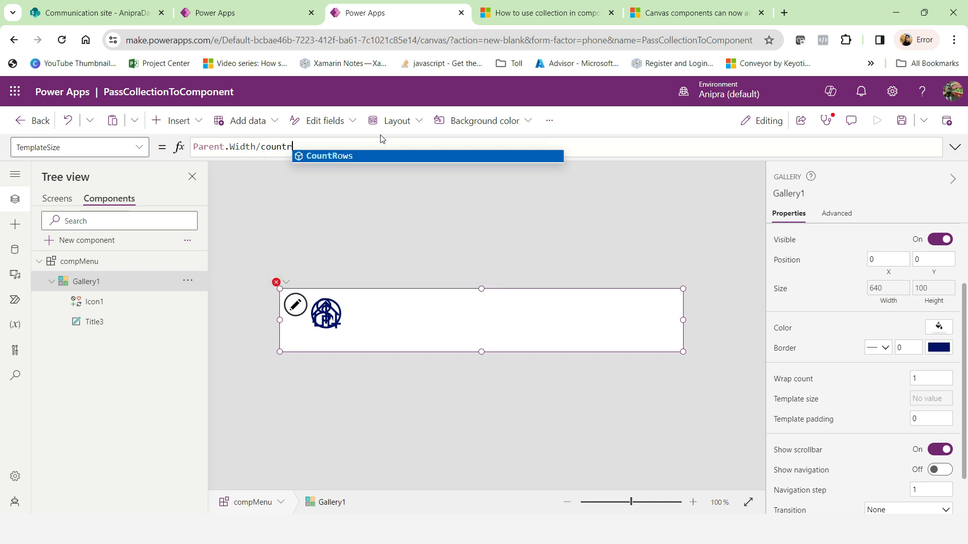
type("CountRows(")
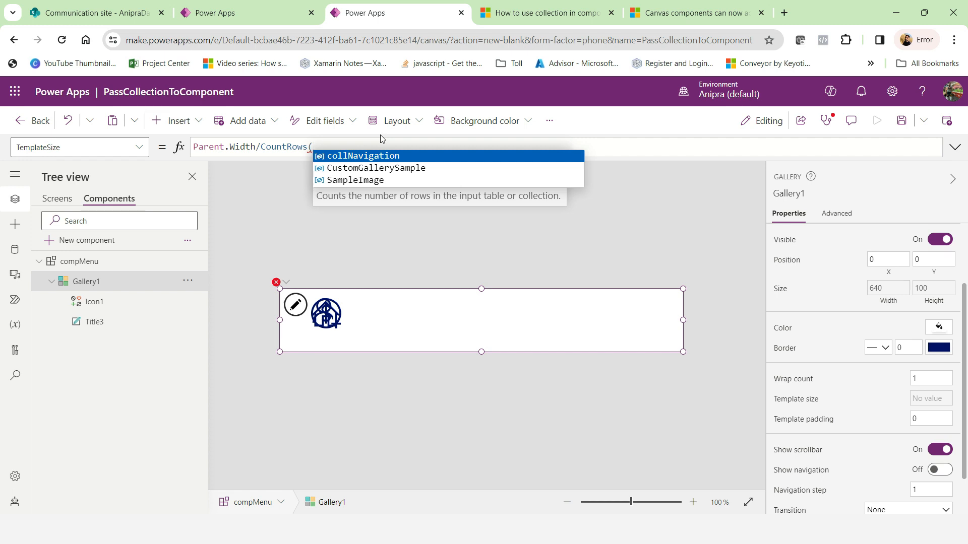
left_click(362, 155)
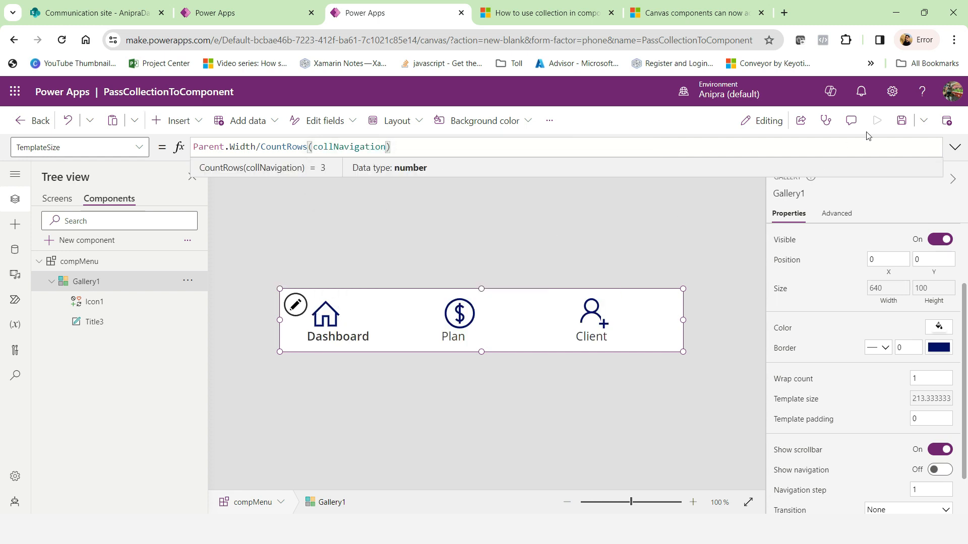
mouse_move(902, 120)
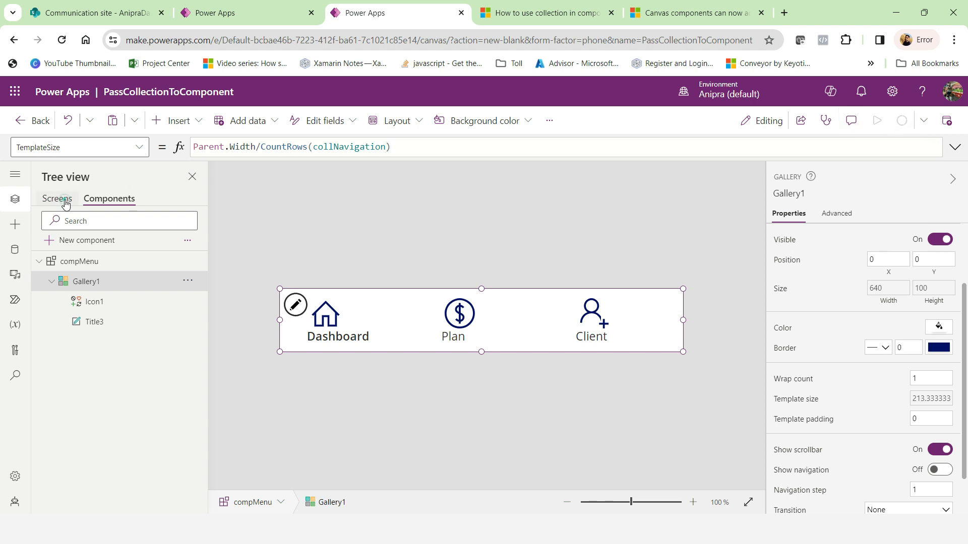
- Insert compMenu on the Dashboard screen and drag it to the bottom (Y 1030)
left_click(57, 198)
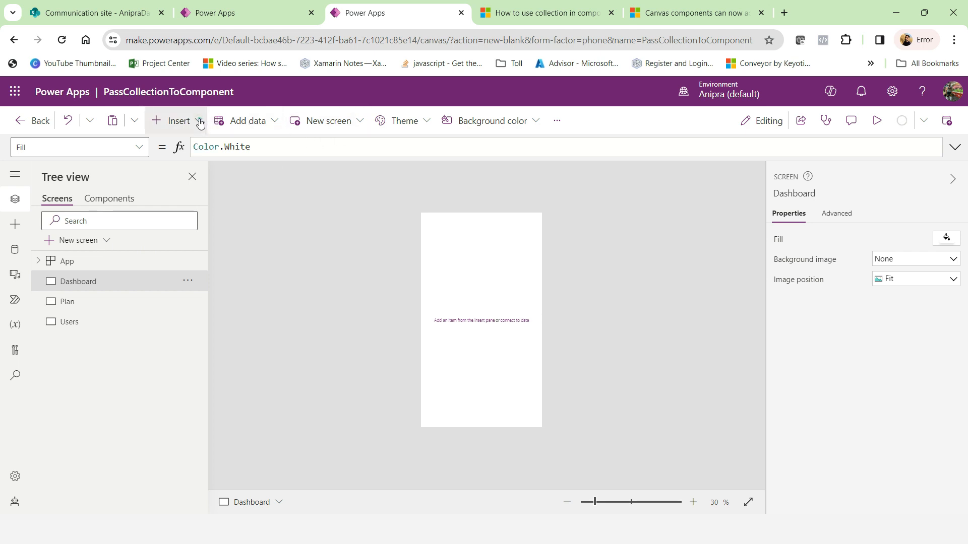
type("co")
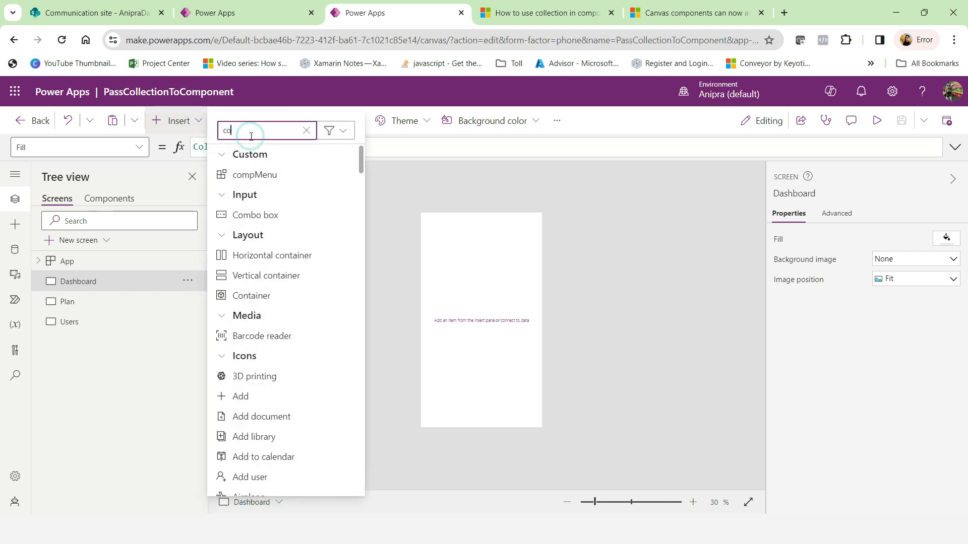
type("c")
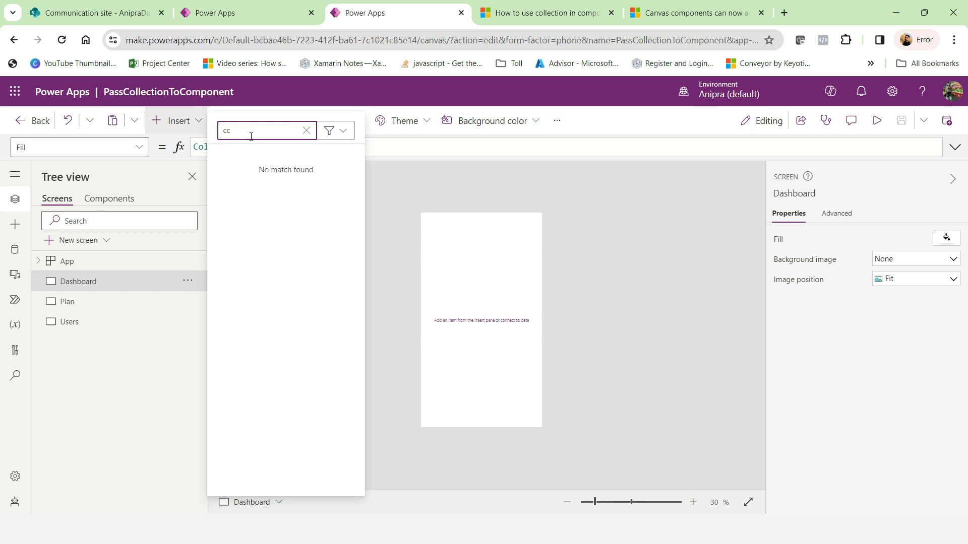
type("om")
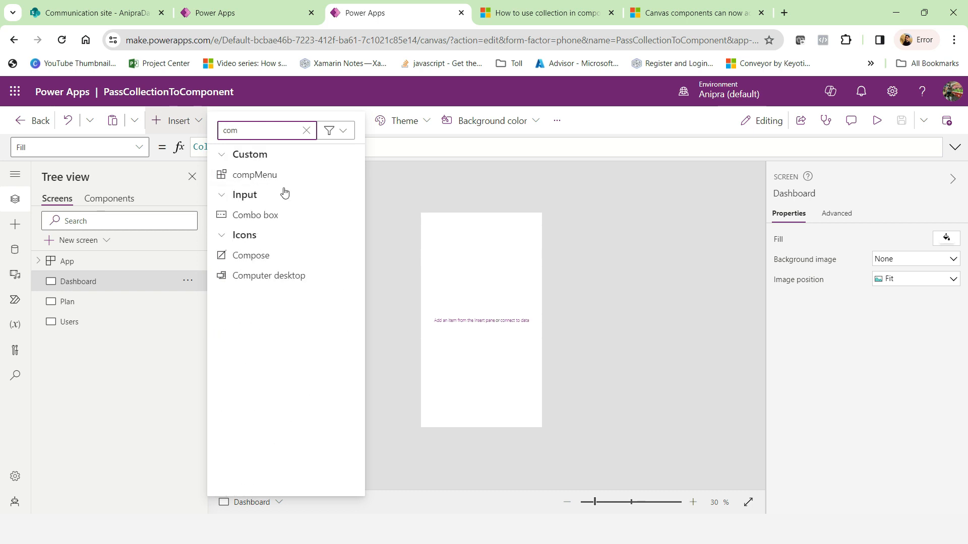
left_click(255, 176)
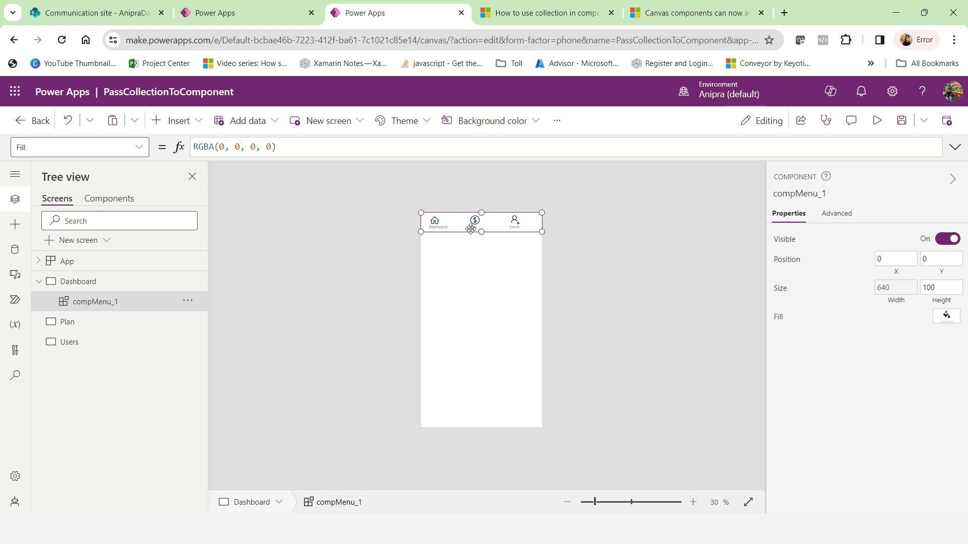
left_click_drag(471, 222, 471, 417)
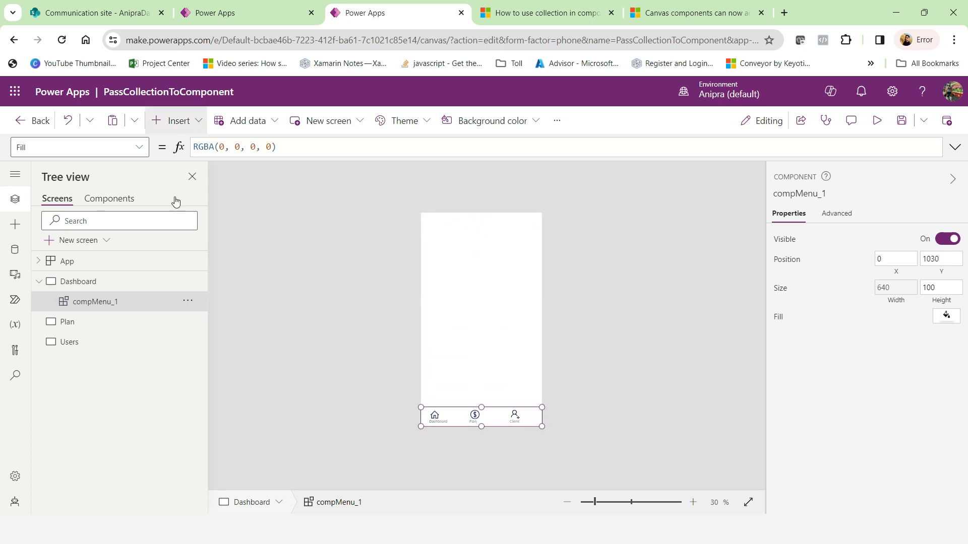
- Insert compMenu at the bottom of the Plan screen and start the app preview
left_click(66, 322)
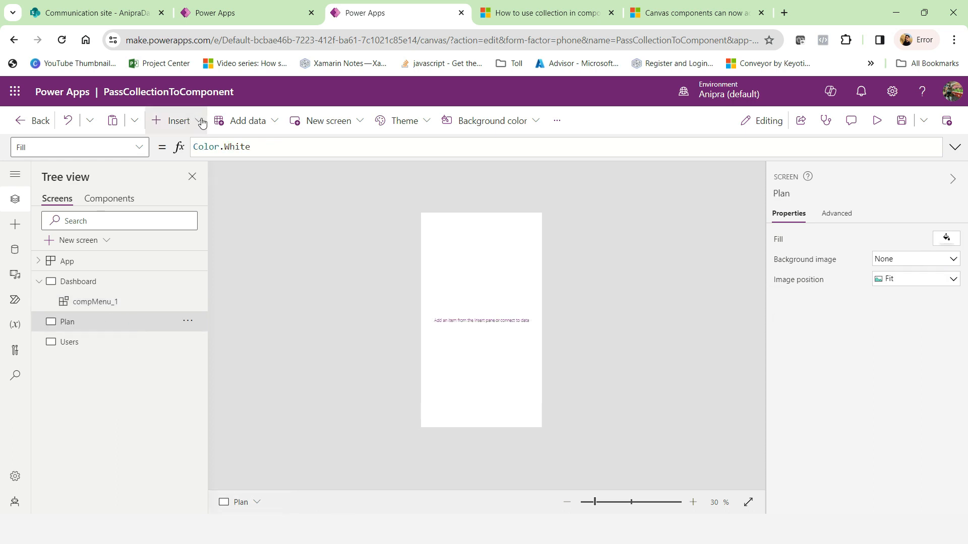
type("com")
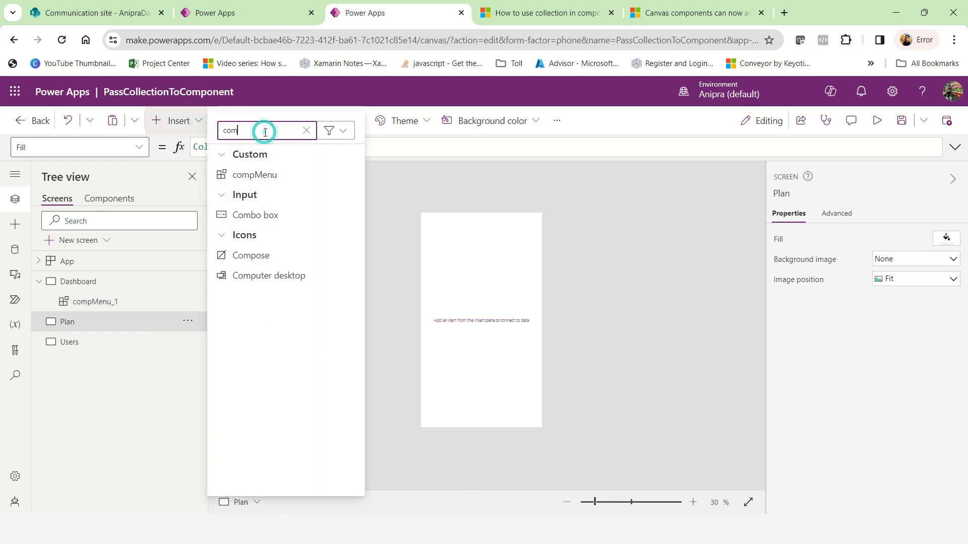
left_click(253, 175)
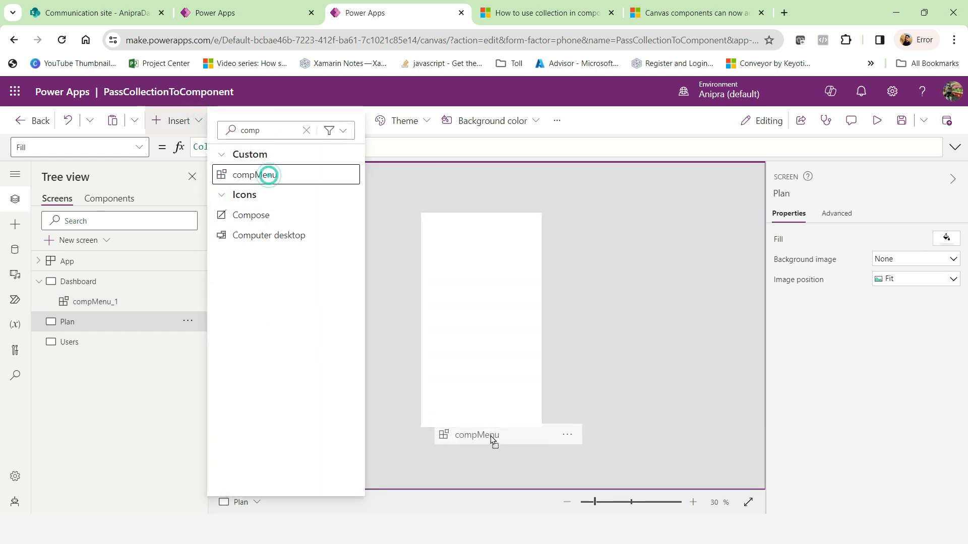
left_click(262, 174)
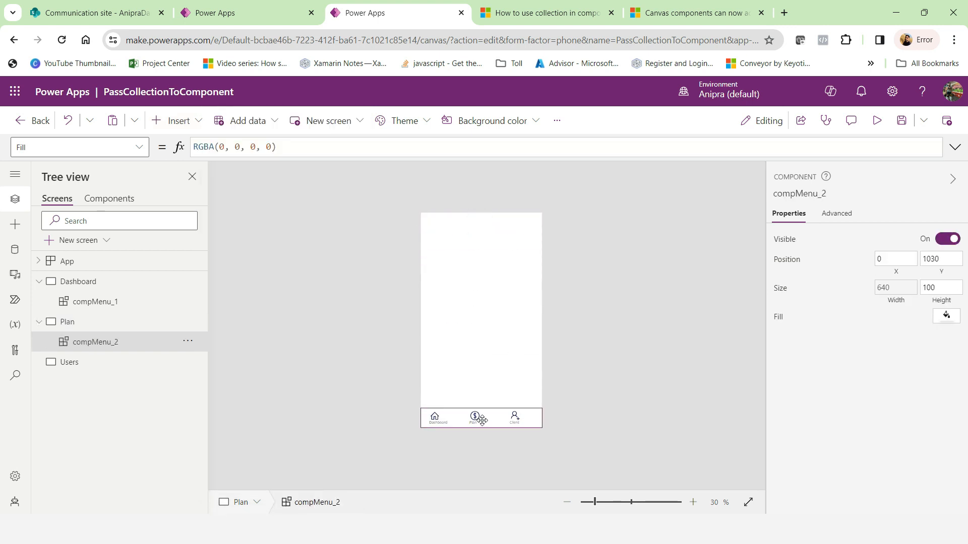
left_click(80, 281)
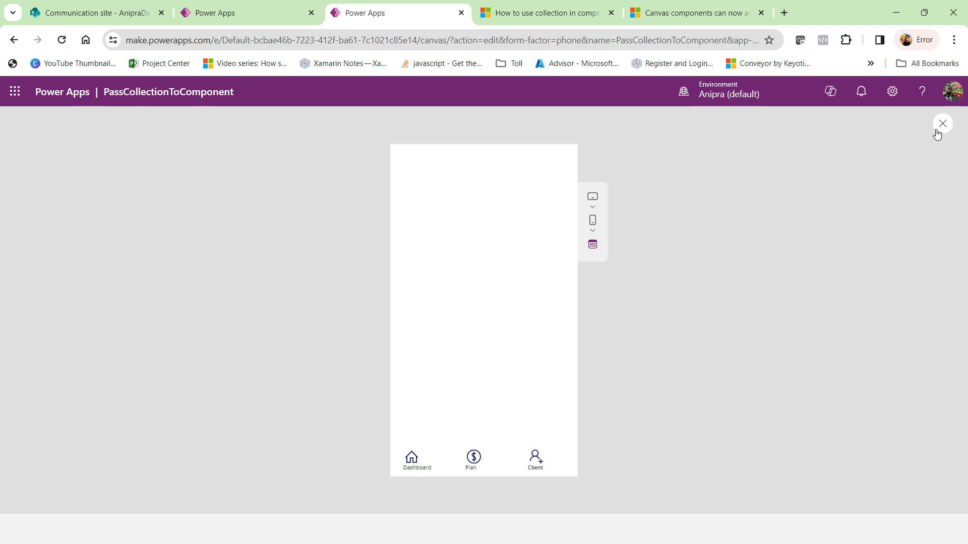
- Close the preview and return to the compMenu component in the Components tab
left_click(942, 123)
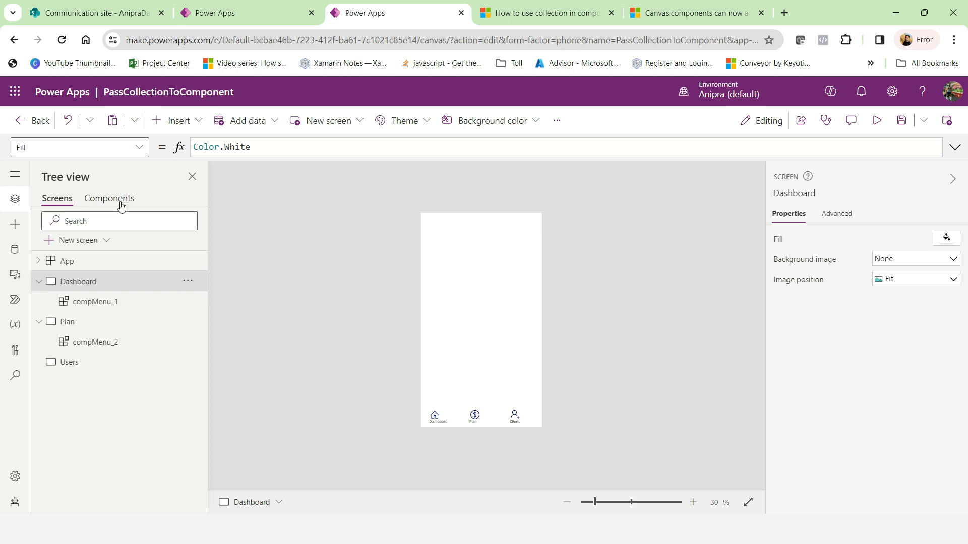
left_click(108, 198)
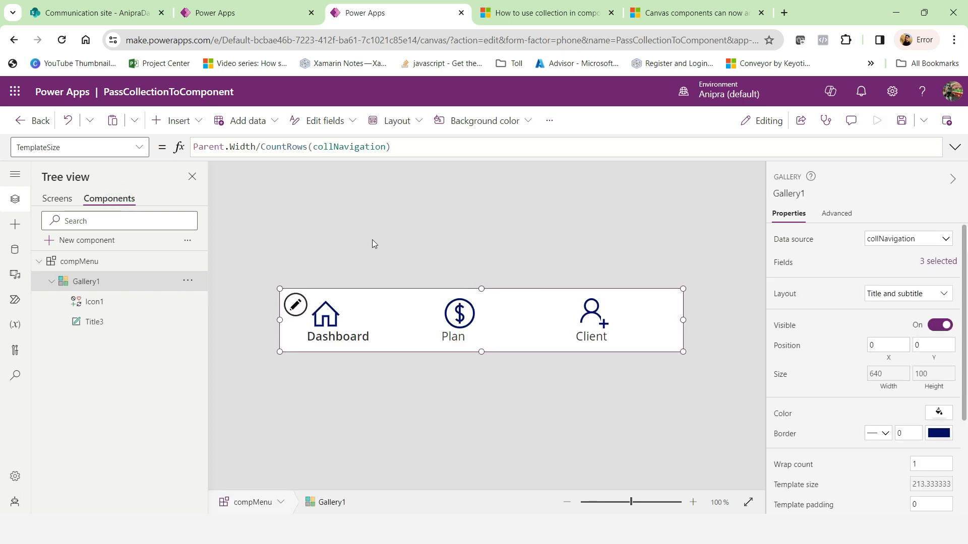